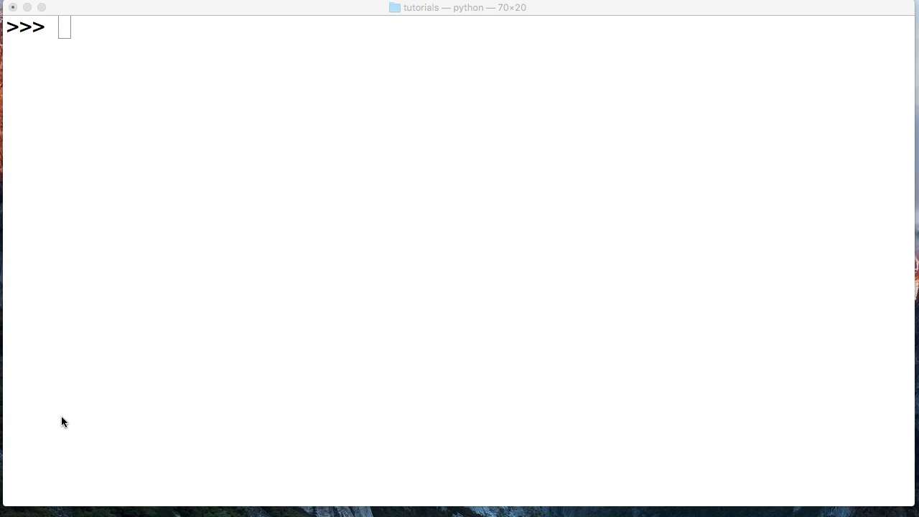
# Step: Assign a = "1\t22\t333\t4444\t55555\t" and echo its raw value with tab escapes
pyautogui.write('\\t')
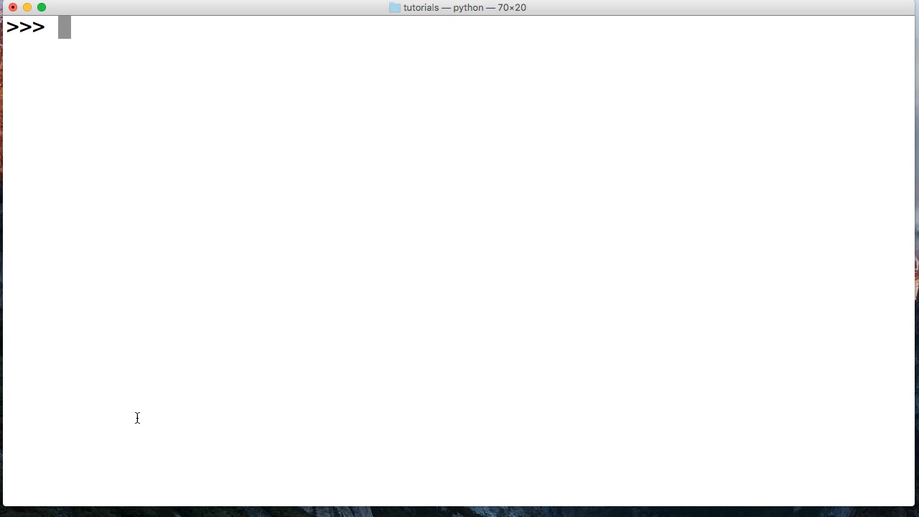
pyautogui.write('a = "')
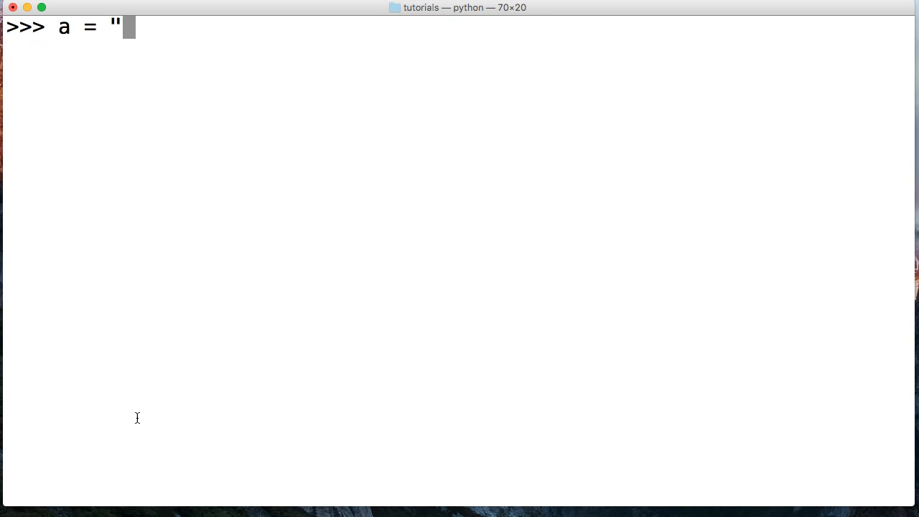
pyautogui.write('1\\t')
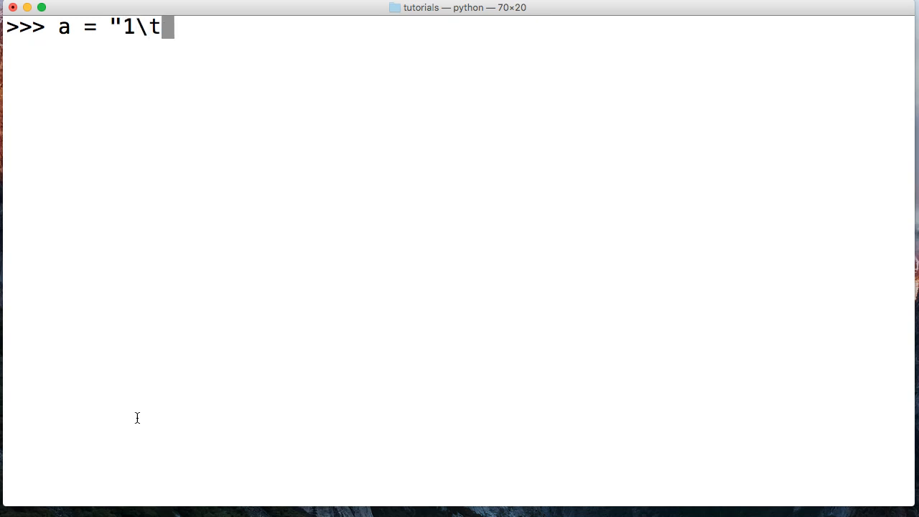
pyautogui.write('22')
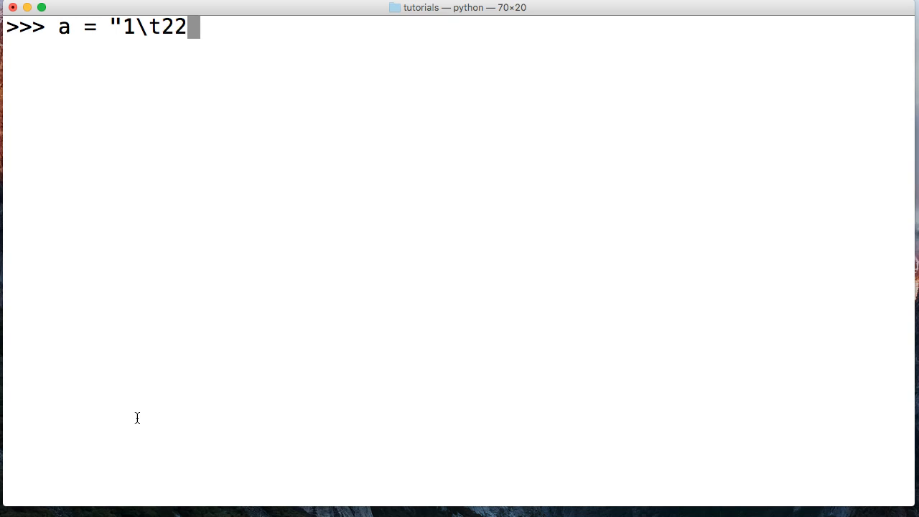
pyautogui.write('\\t')
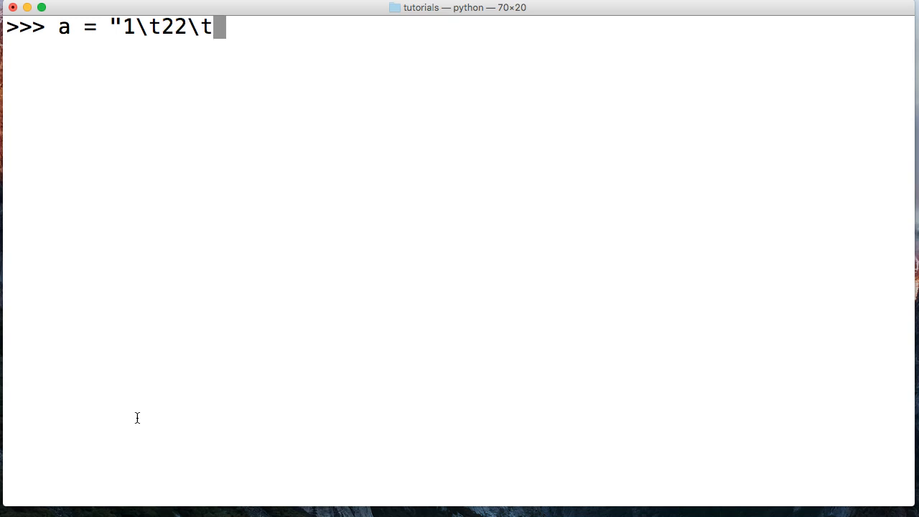
pyautogui.write('333')
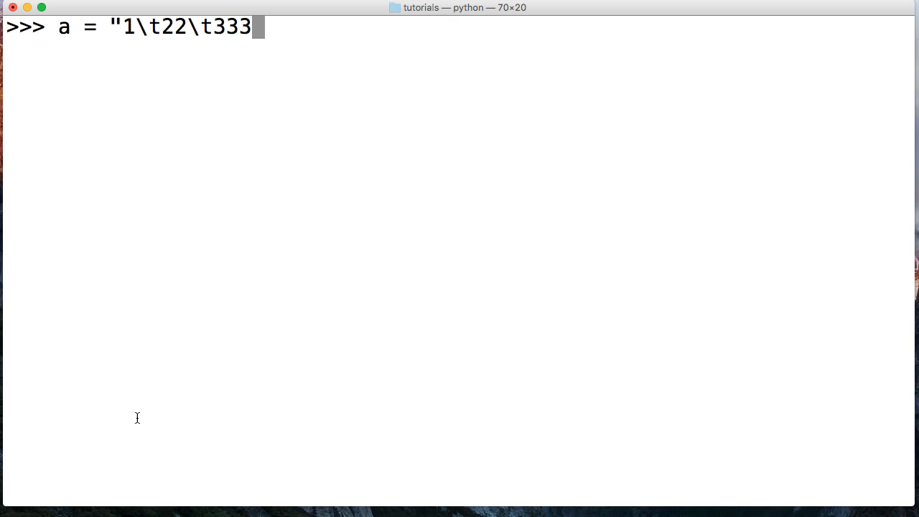
pyautogui.write('\\t')
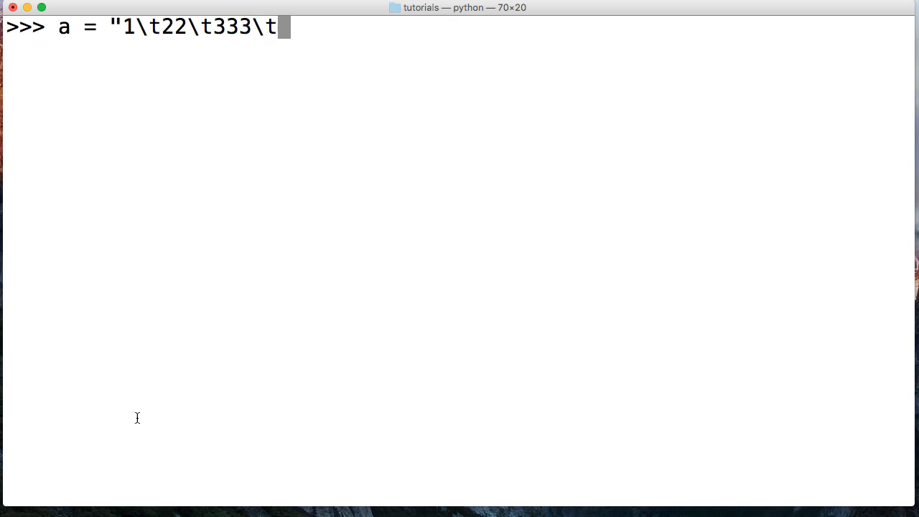
pyautogui.write('4444')
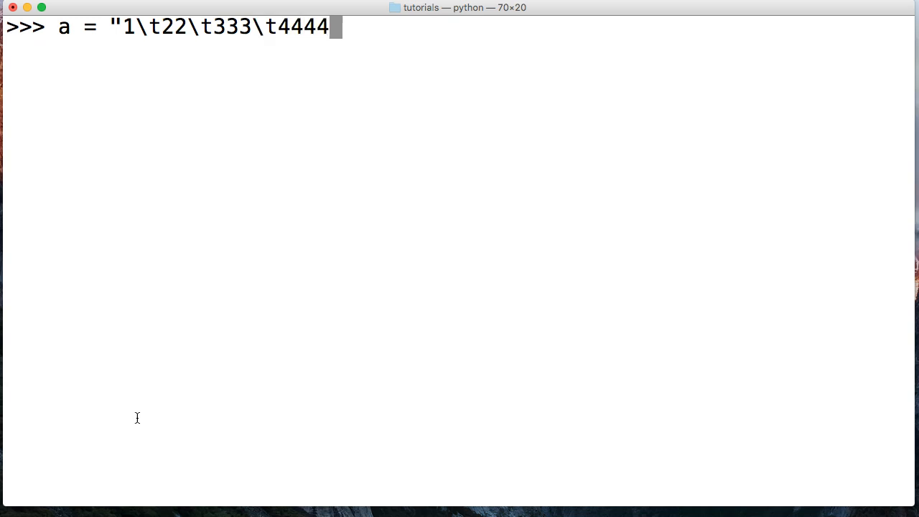
pyautogui.write('\\t')
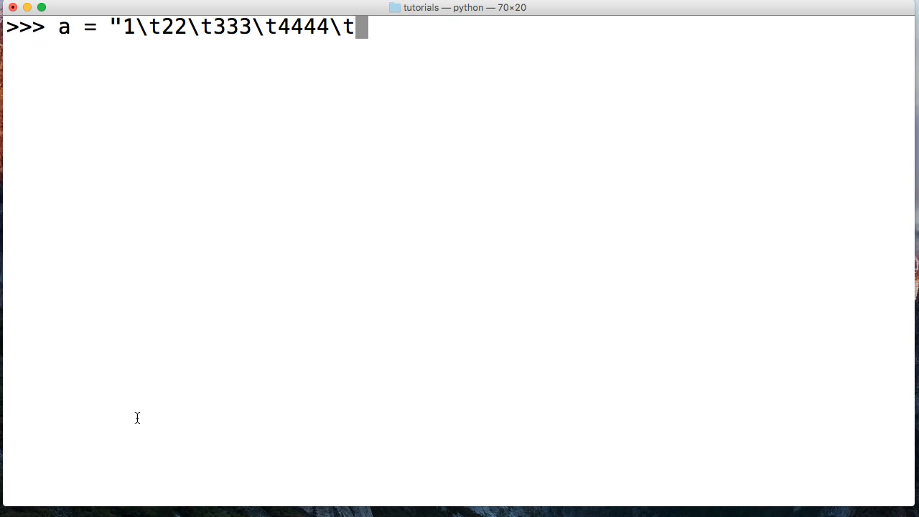
pyautogui.write('55555')
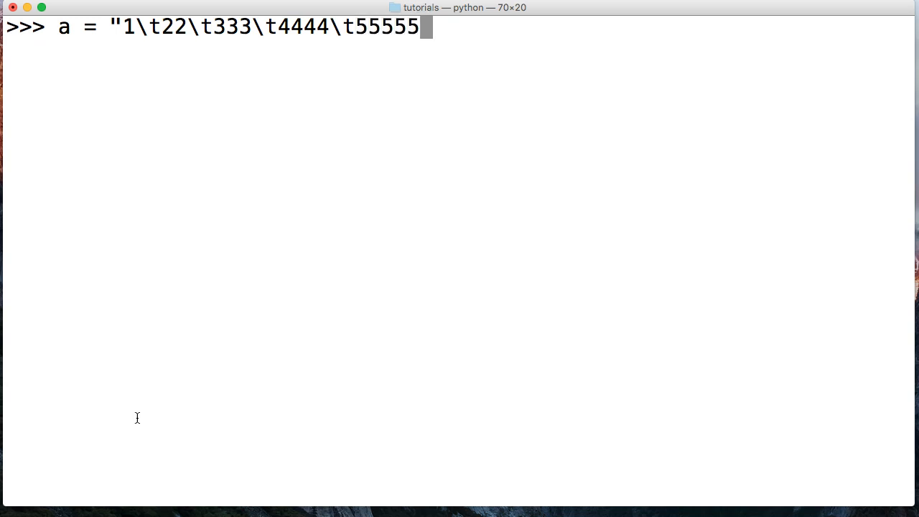
pyautogui.write('\\t"')
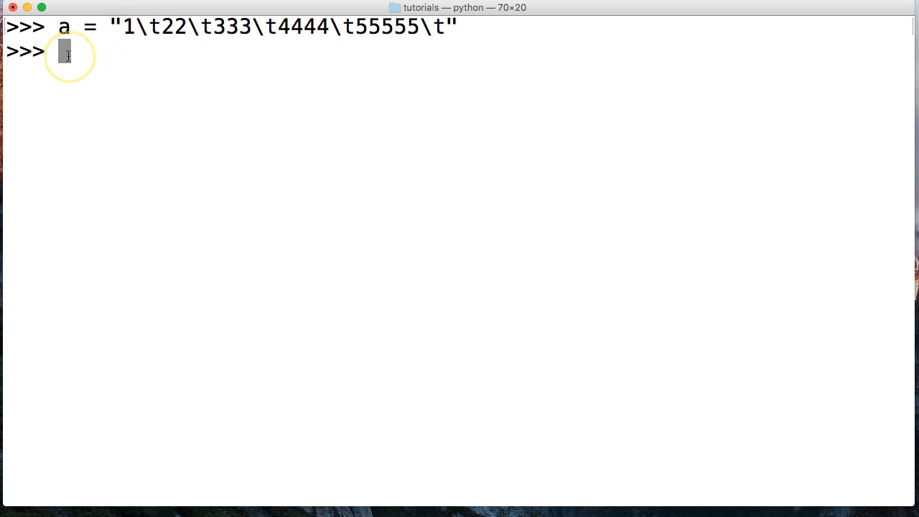
pyautogui.press('Return')
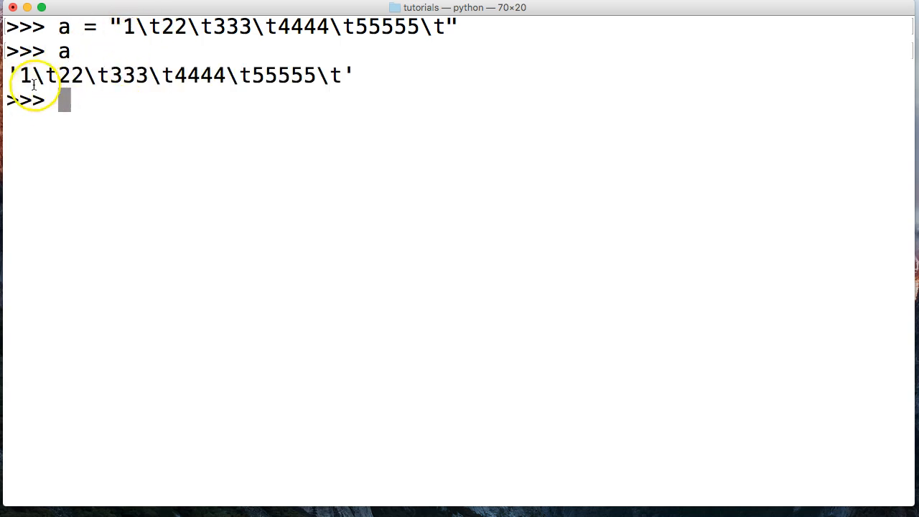
pyautogui.moveTo(19, 75); pyautogui.dragTo(343, 74)
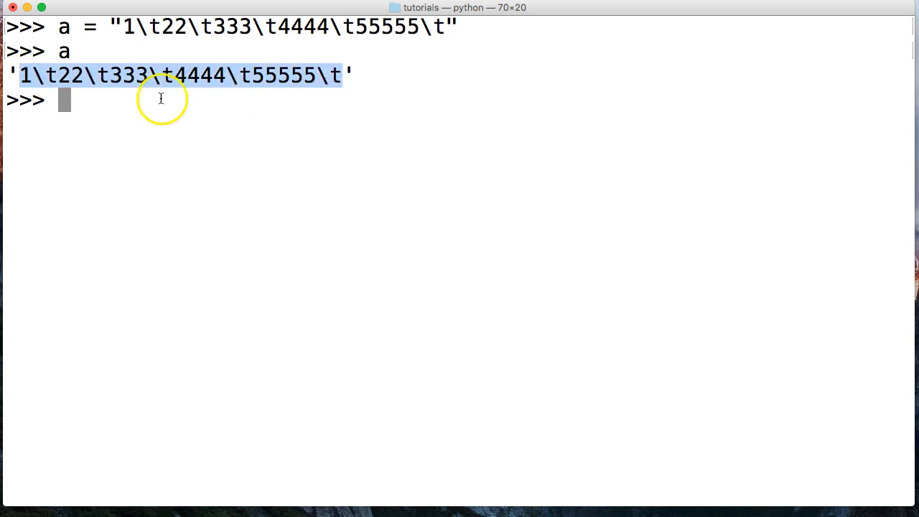
# Step: Run print(a) and highlight the tab gap between 1 and 22
pyautogui.write('prin')
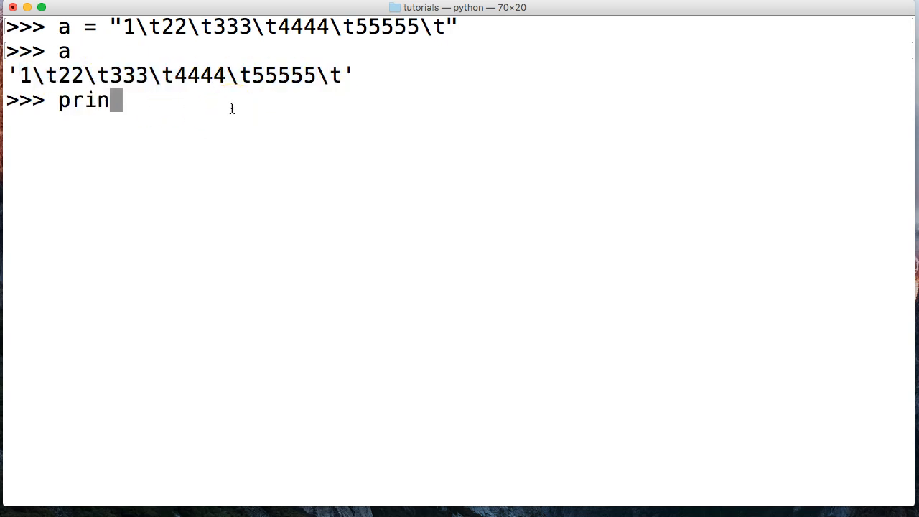
pyautogui.write('t(a)')
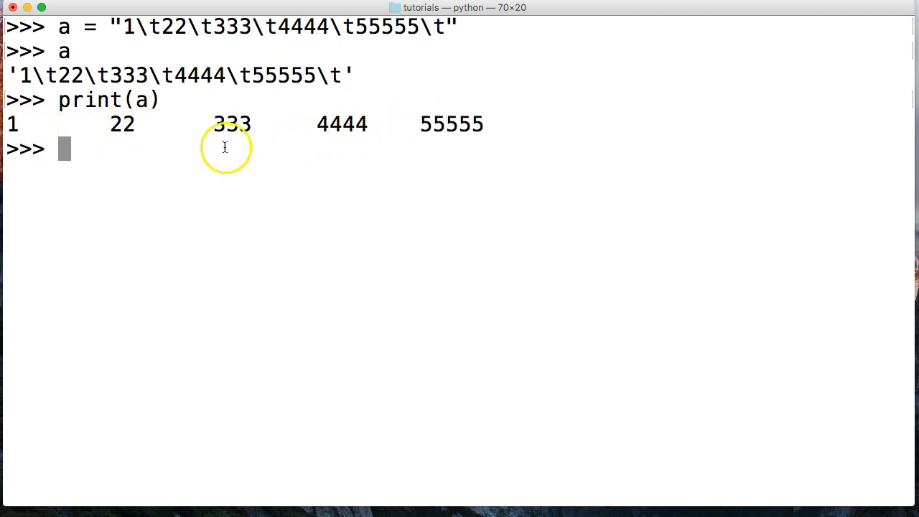
pyautogui.moveTo(79, 122)
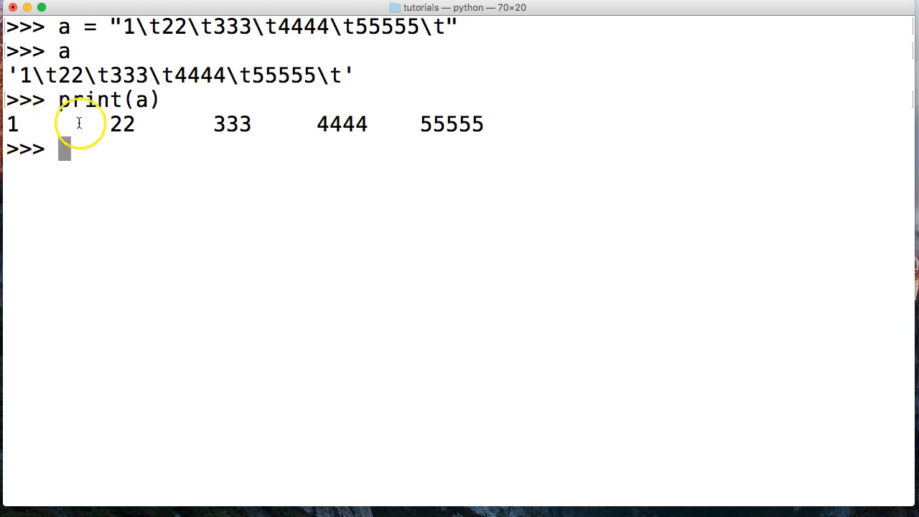
pyautogui.moveTo(392, 120)
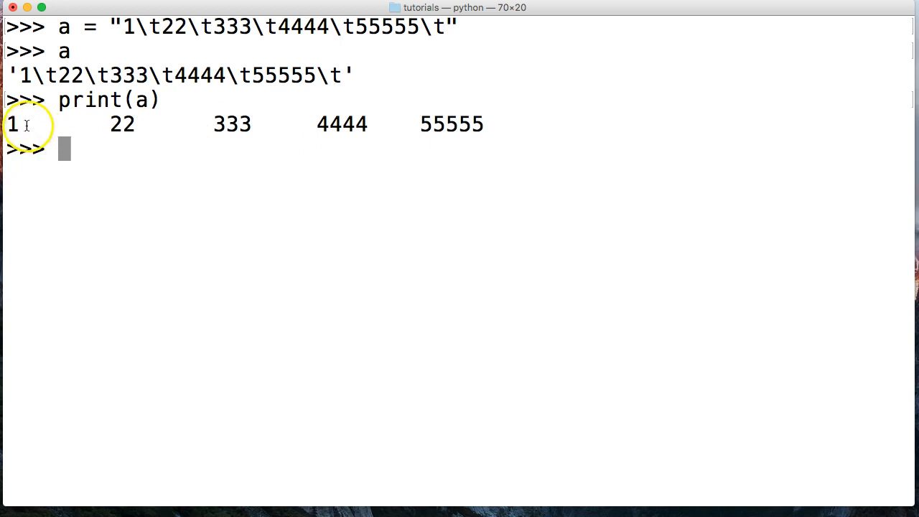
pyautogui.moveTo(112, 125)
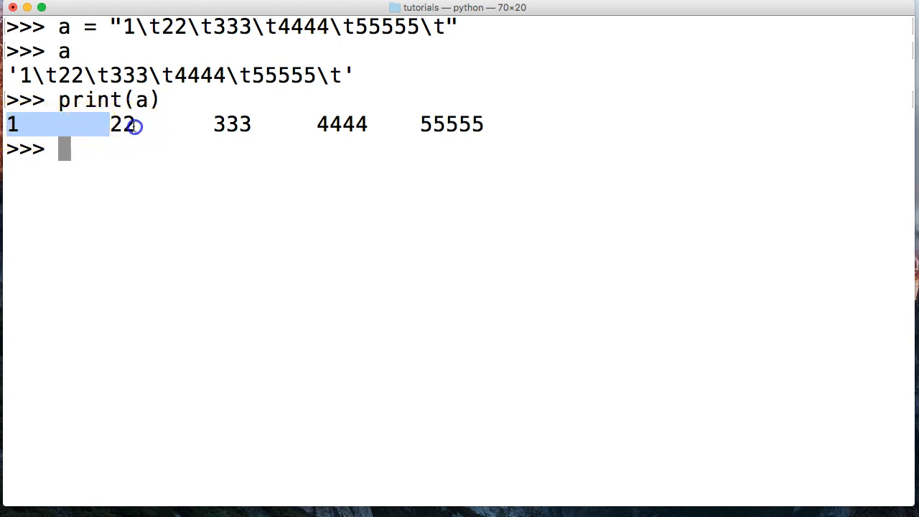
pyautogui.moveTo(132, 124); pyautogui.dragTo(215, 124)
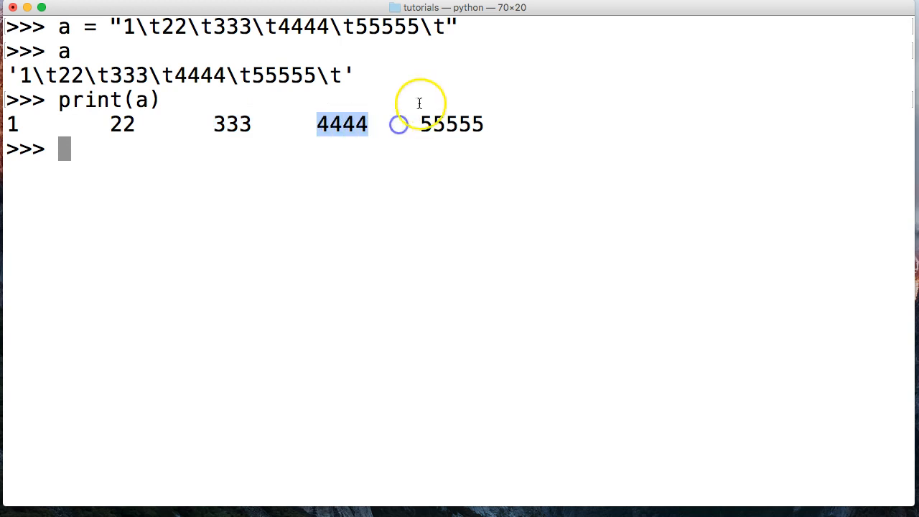
pyautogui.moveTo(510, 117)
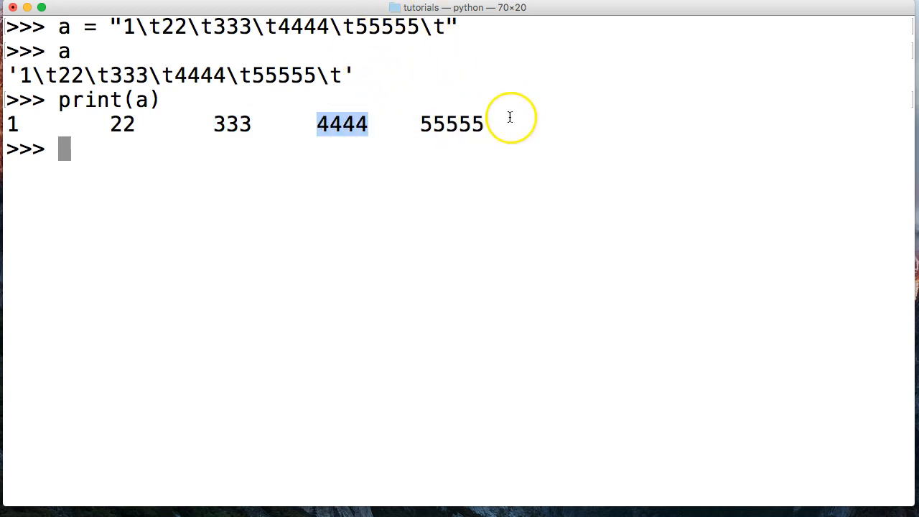
pyautogui.moveTo(132, 182)
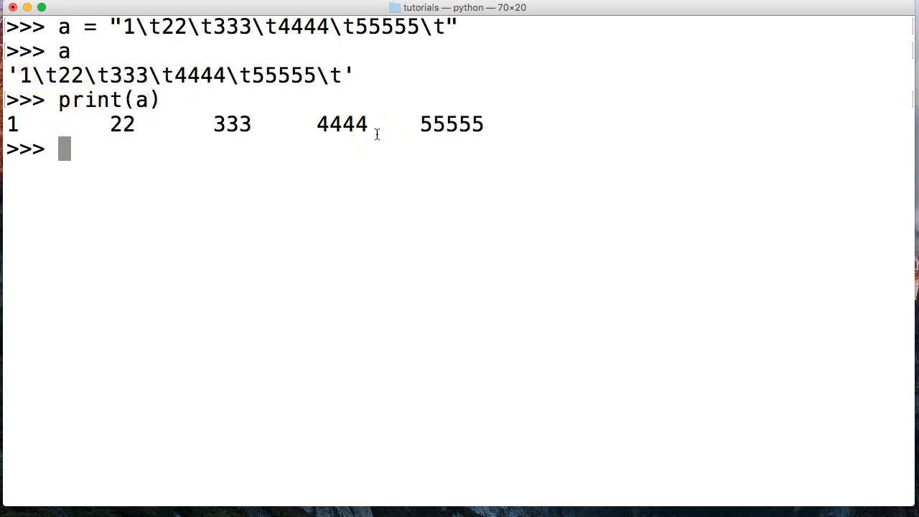
pyautogui.moveTo(221, 186)
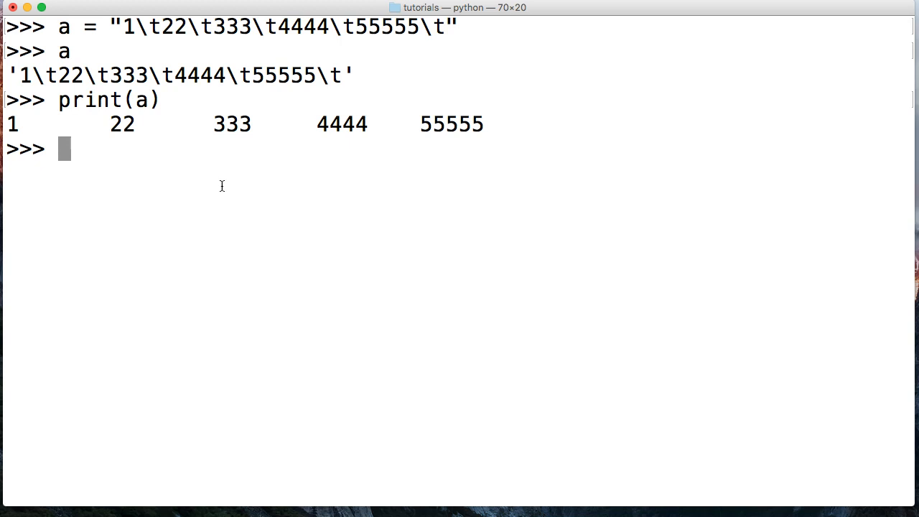
# Step: Evaluate a.expandtabs() to replace the tabs with spaces at the default tab size
pyautogui.write('a')
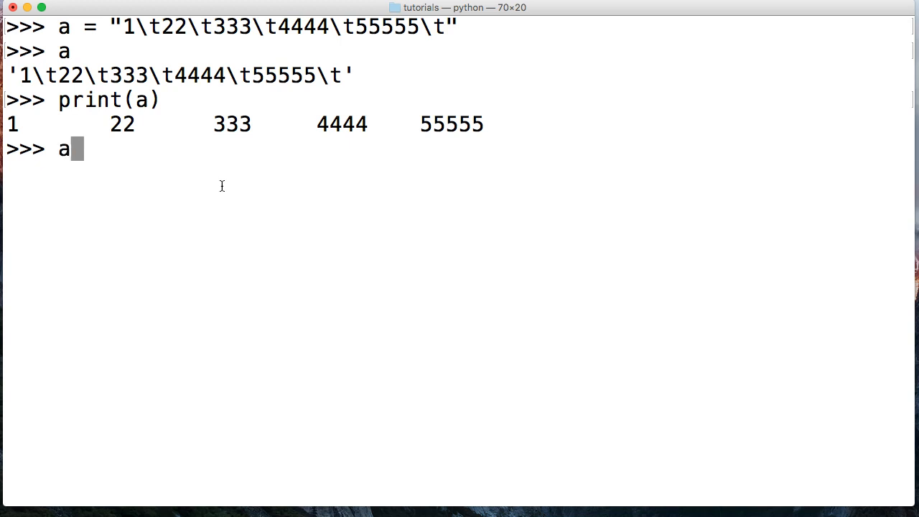
pyautogui.write('.expandtabs(')
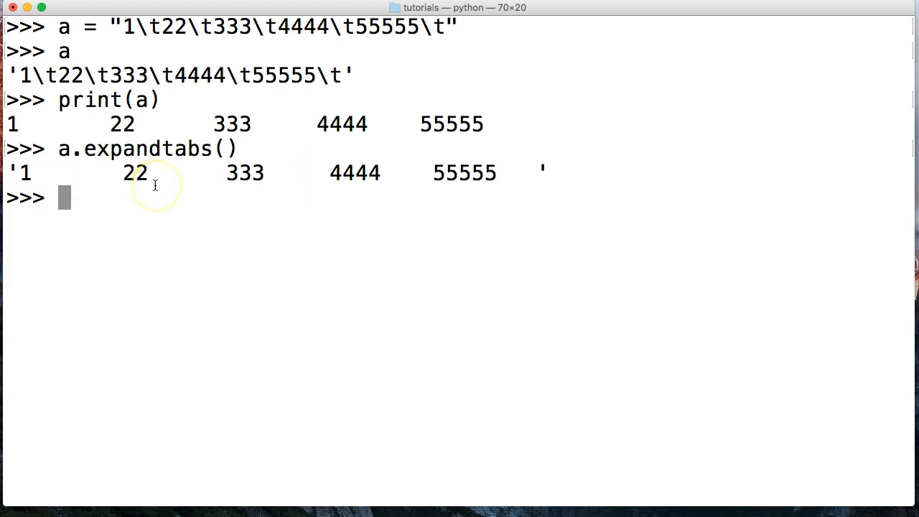
pyautogui.moveTo(164, 223)
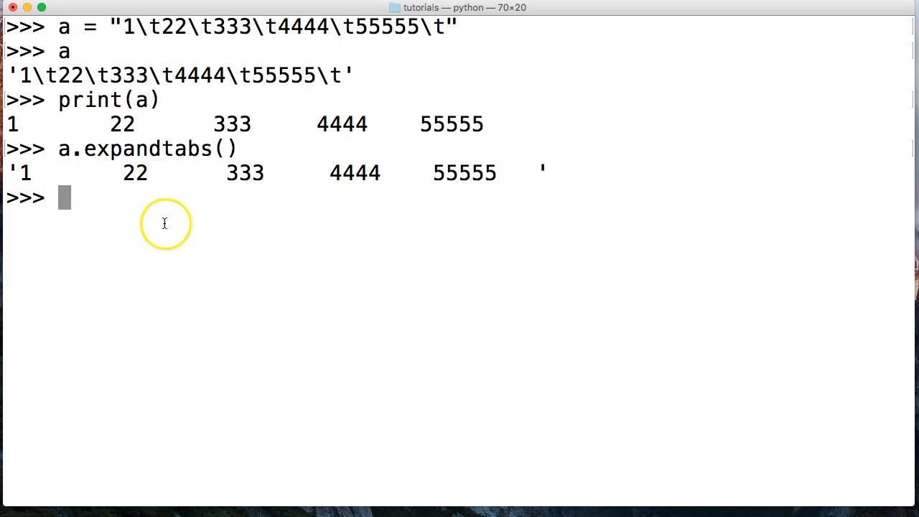
# Step: Reassign a to the tab-separated digits and evaluate a.expandtabs(4)
pyautogui.write('a = "1\\t22\\t333\\t4444\\t55555\\t')
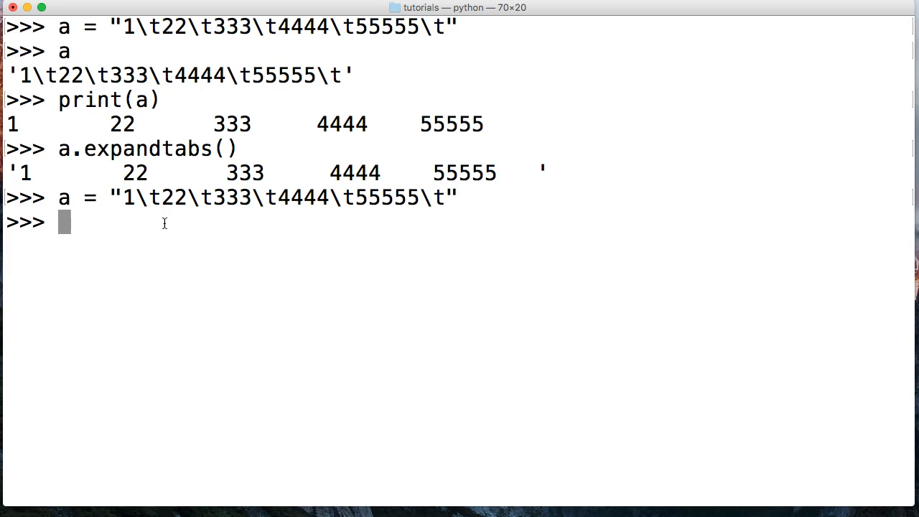
pyautogui.write('a.')
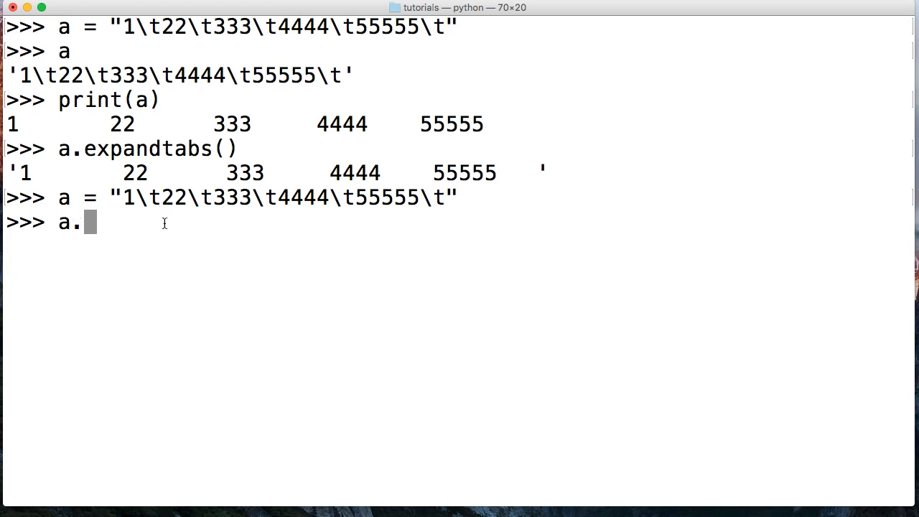
pyautogui.write('expandt')
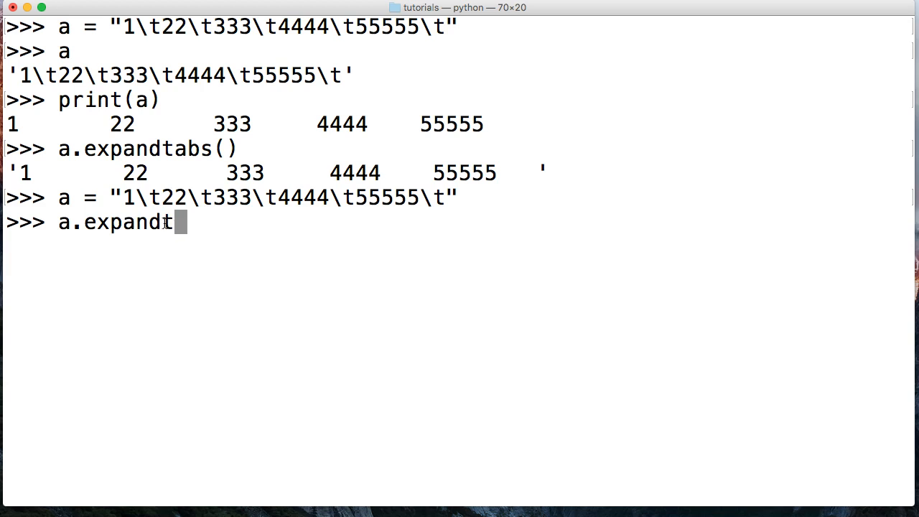
pyautogui.write('abs(4)')
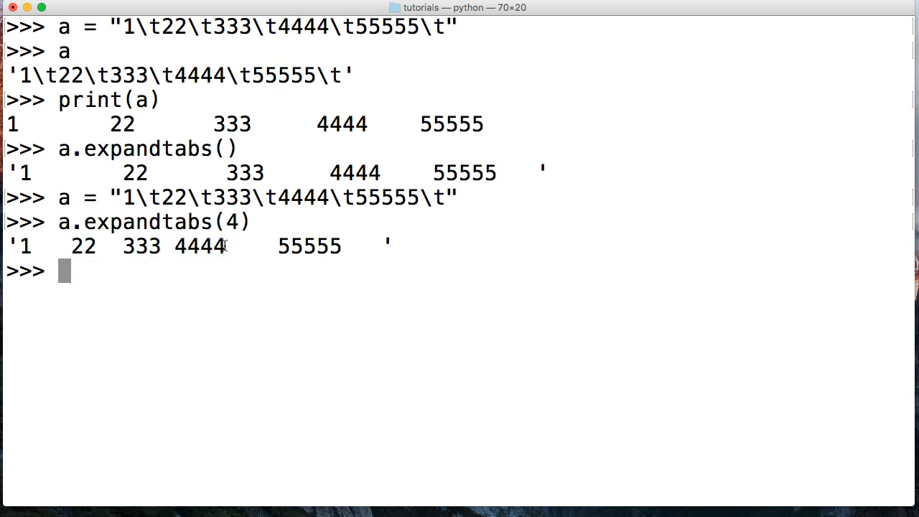
pyautogui.moveTo(226, 246); pyautogui.dragTo(276, 246)
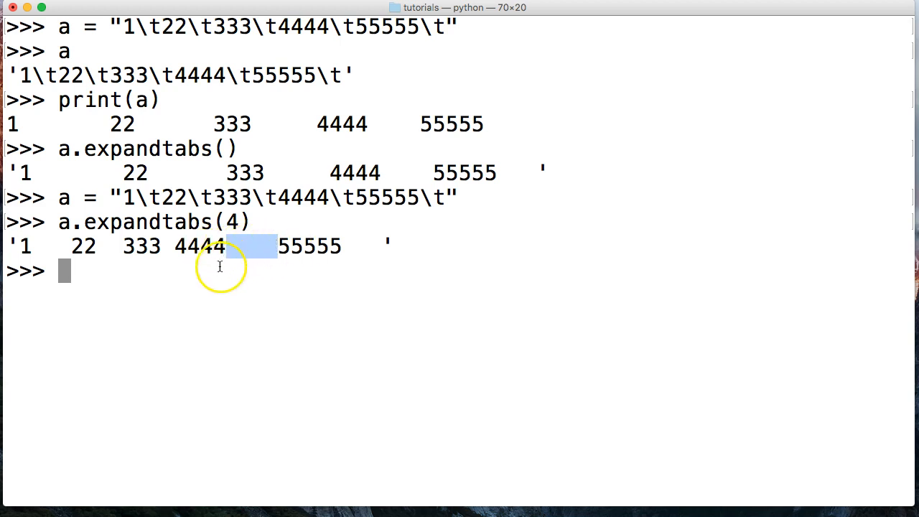
pyautogui.moveTo(328, 200)
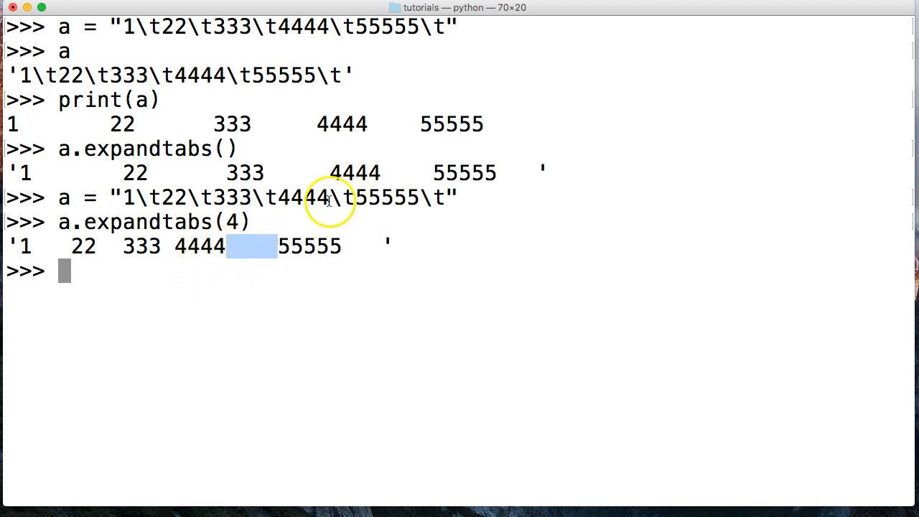
pyautogui.moveTo(329, 197)
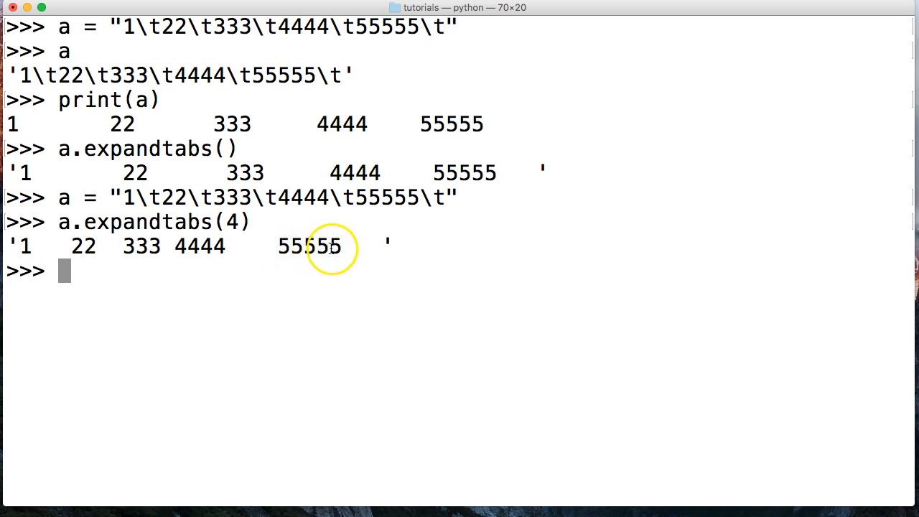
pyautogui.doubleClick(341, 246)
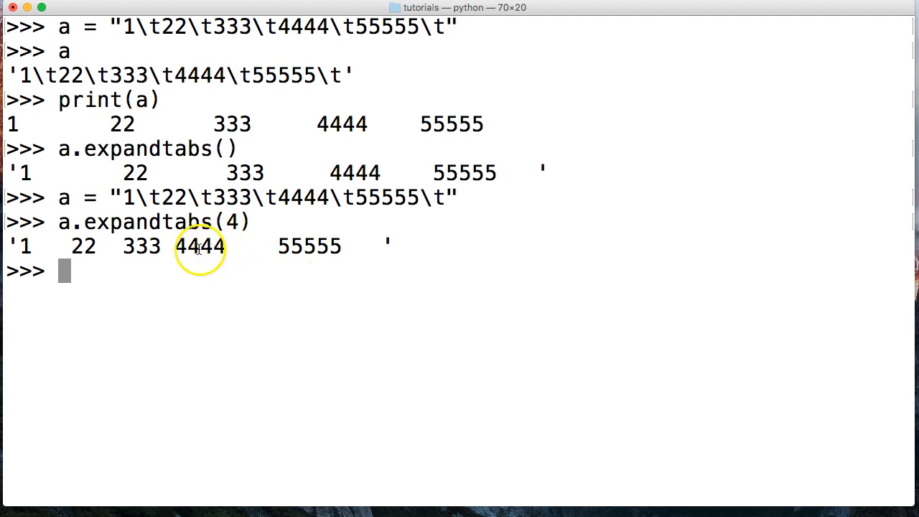
pyautogui.doubleClick(201, 246)
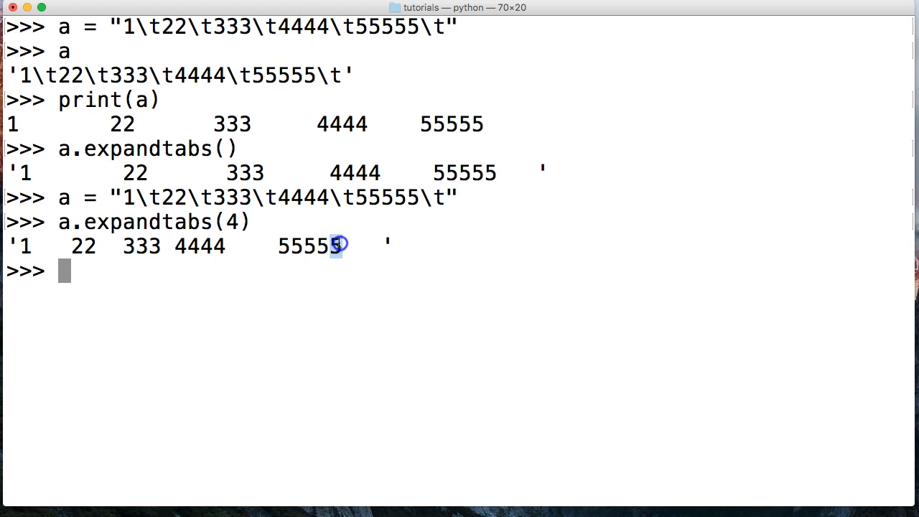
pyautogui.moveTo(338, 244); pyautogui.dragTo(395, 244)
pyautogui.write('a =')
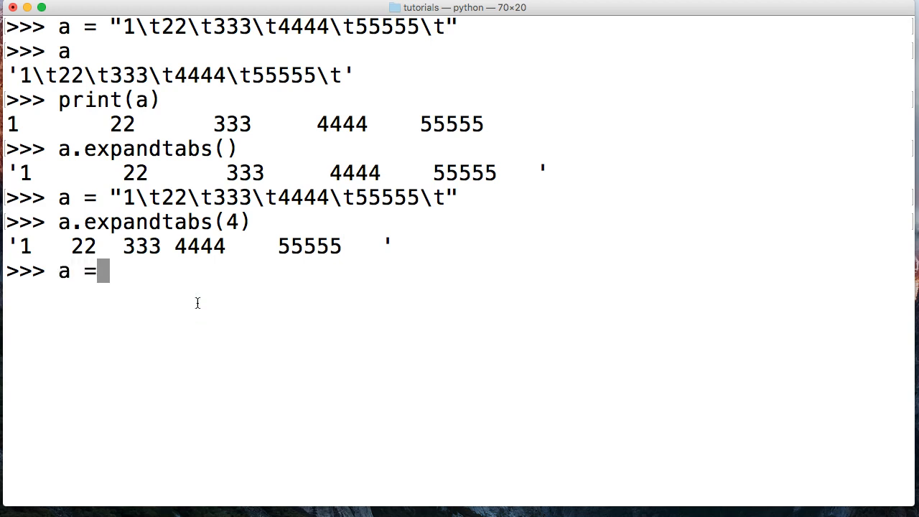
# Step: Assign a = "first\tsecond\tthird"
pyautogui.write('"first\\')
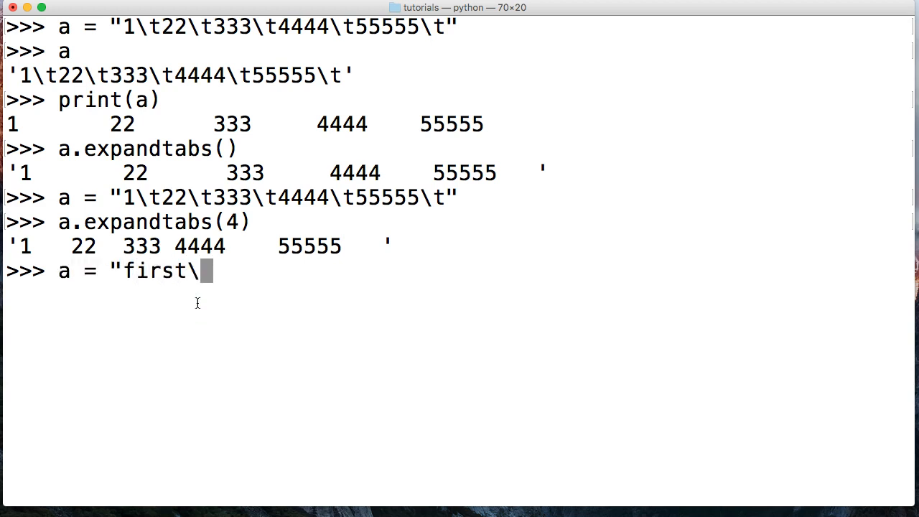
pyautogui.write('tsec')
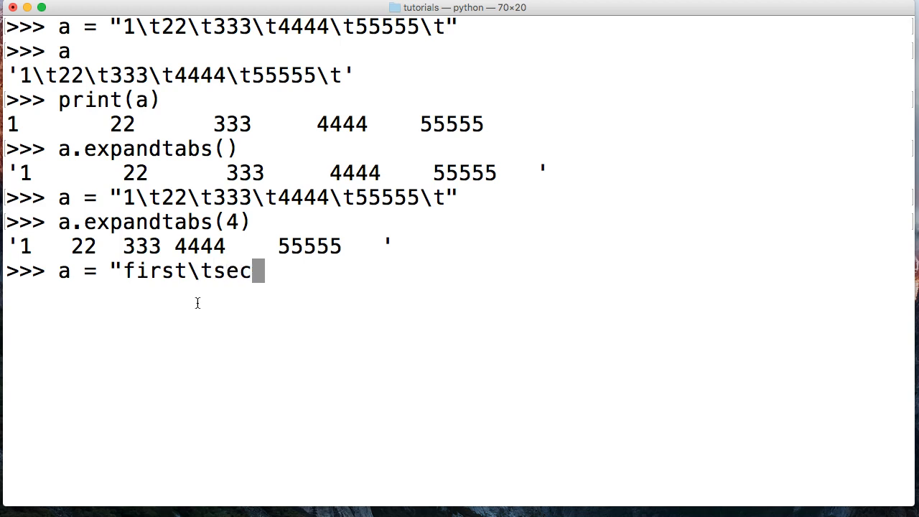
pyautogui.write('ond\\t')
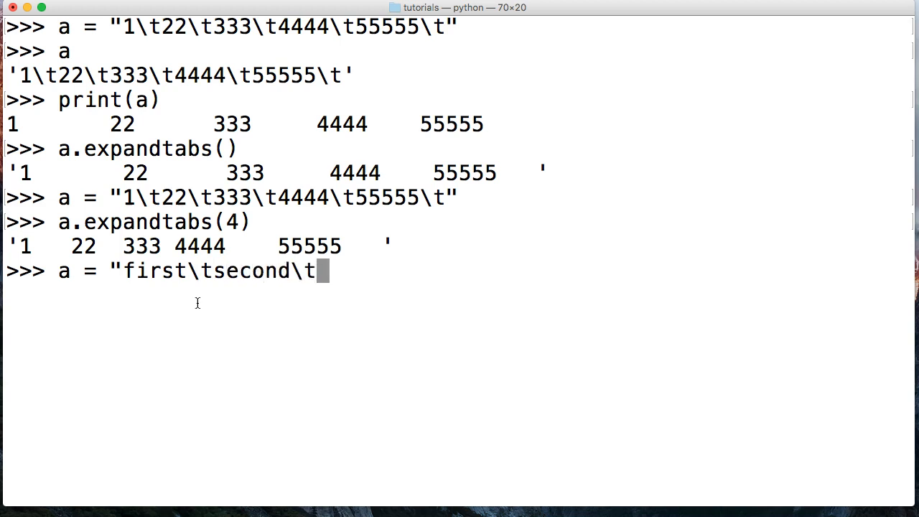
pyautogui.write('thri')
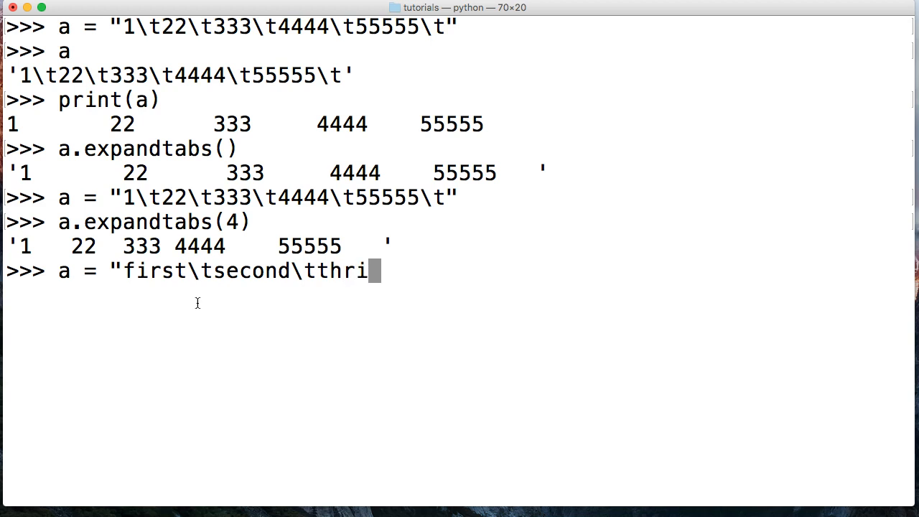
pyautogui.write('rd"')
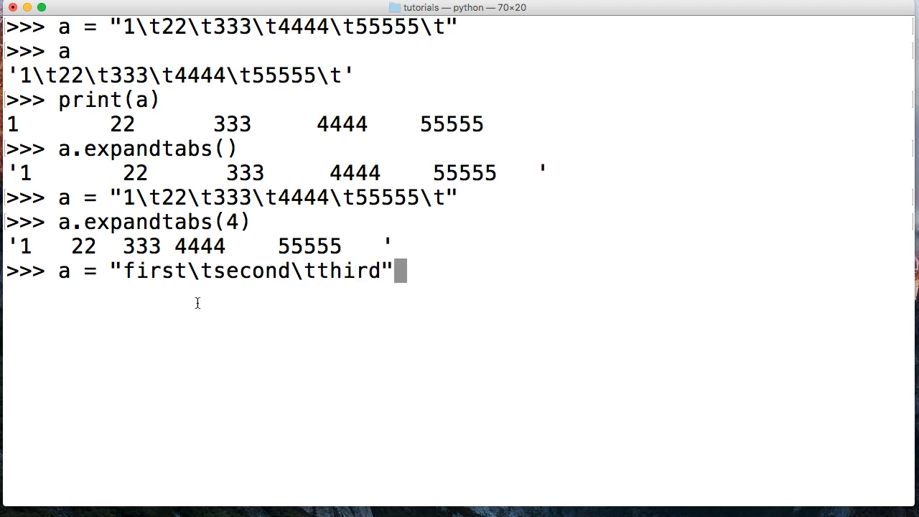
# Step: Evaluate a.expandtabs(4), giving 'first second third'
pyautogui.write('a.')
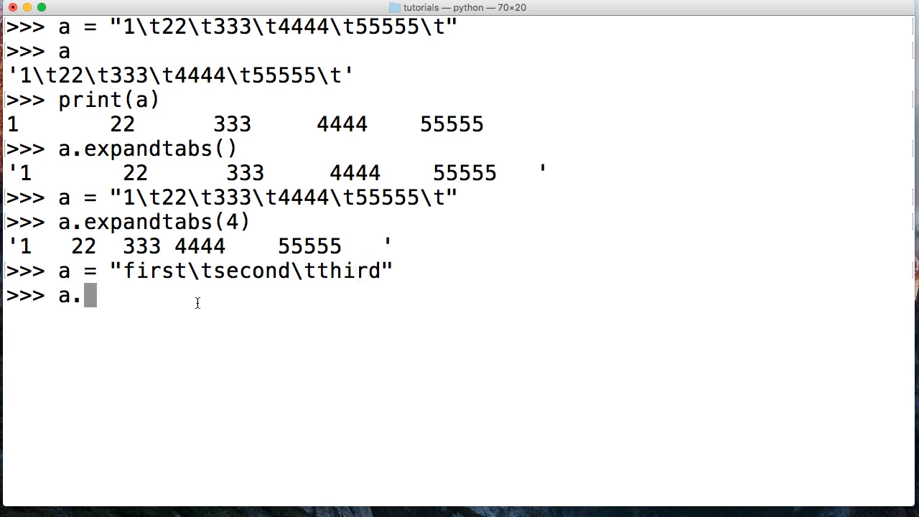
pyautogui.write('expandtabs')
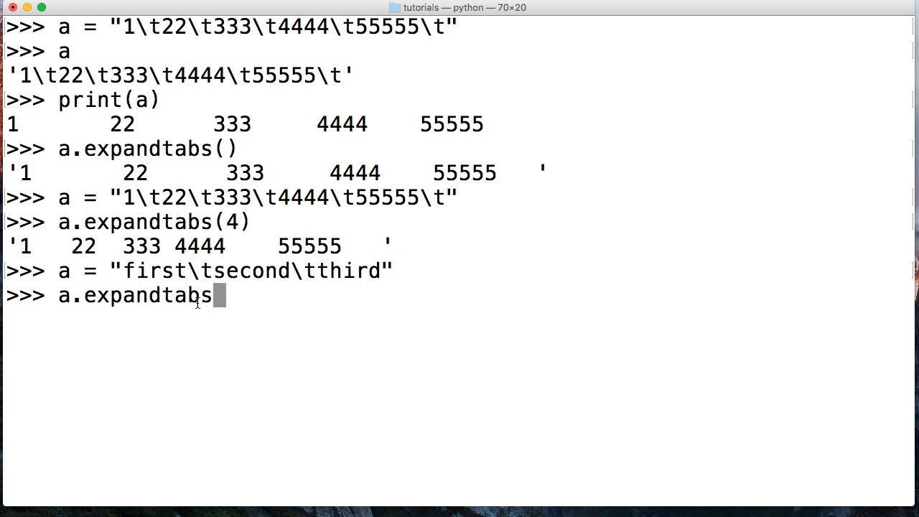
pyautogui.write('(4')
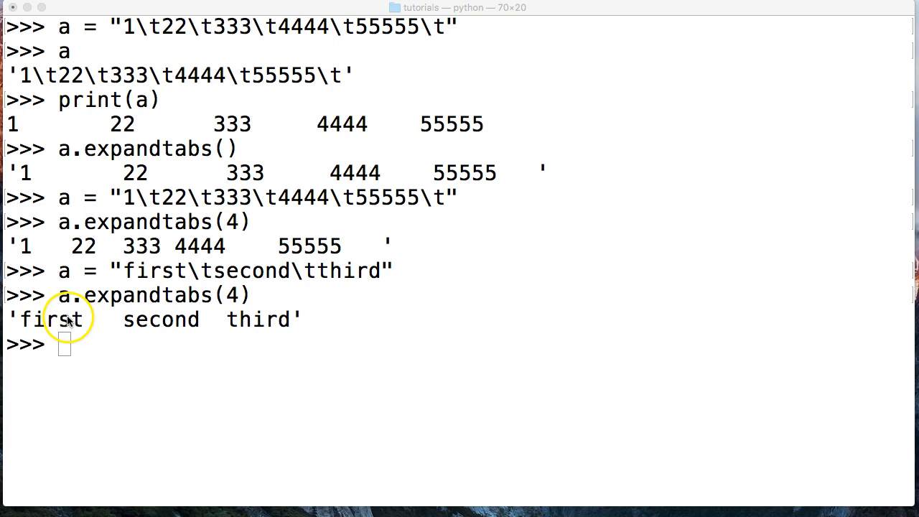
pyautogui.moveTo(22, 325)
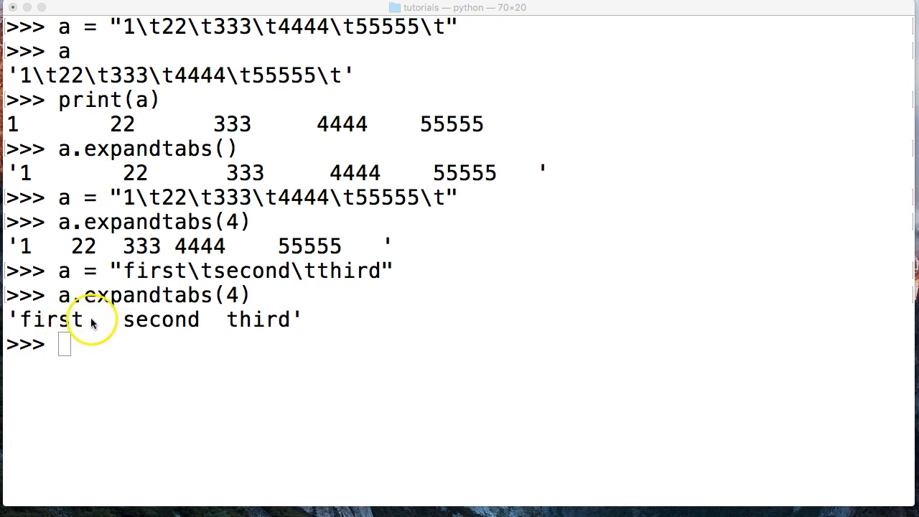
pyautogui.moveTo(126, 324)
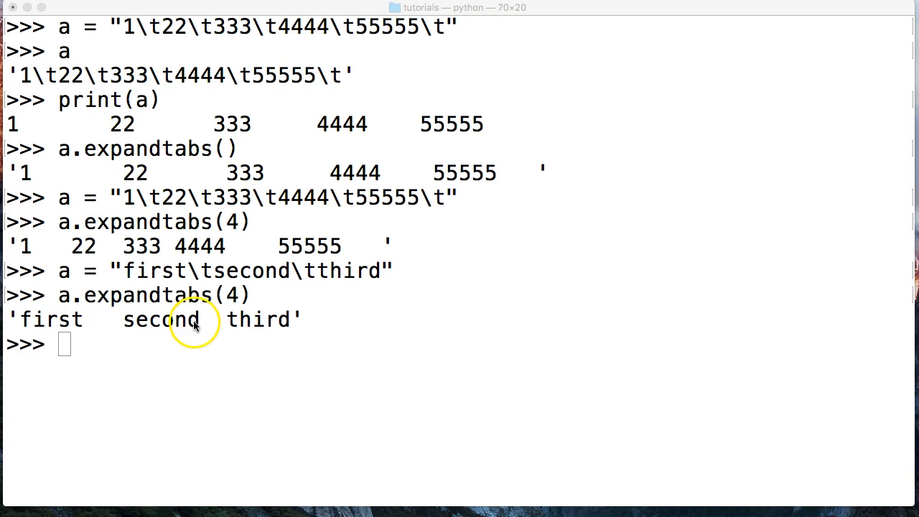
pyautogui.moveTo(219, 321)
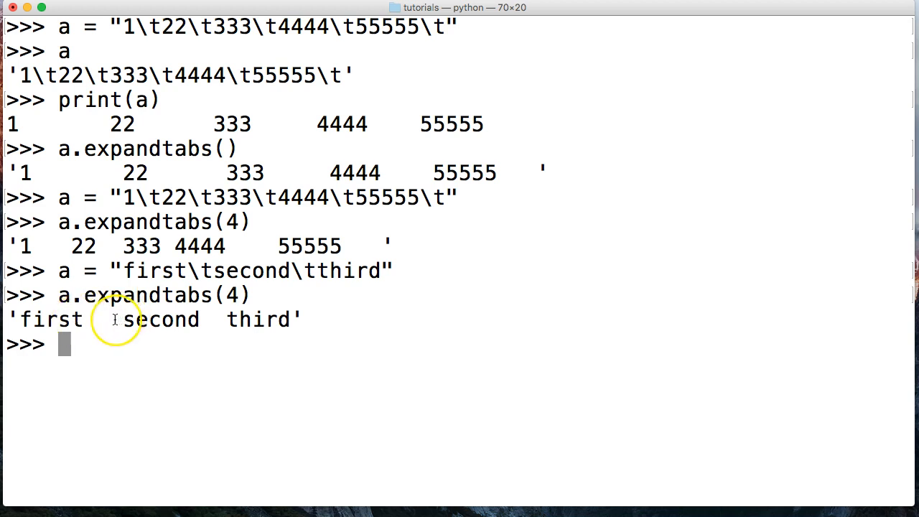
pyautogui.moveTo(241, 287)
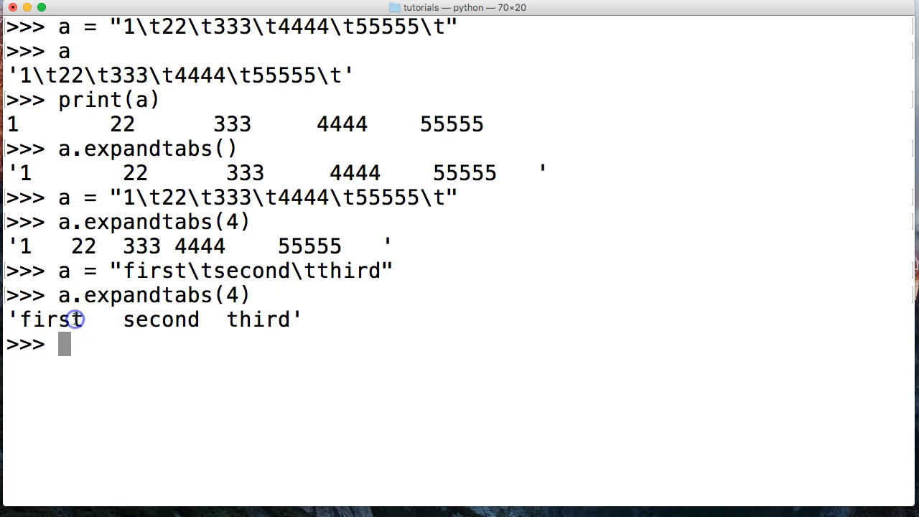
pyautogui.moveTo(97, 318)
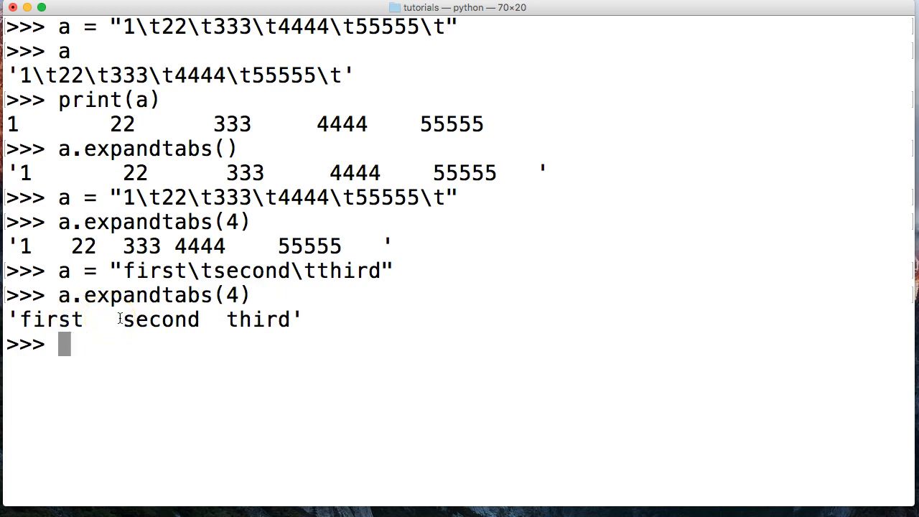
pyautogui.doubleClick(159, 320)
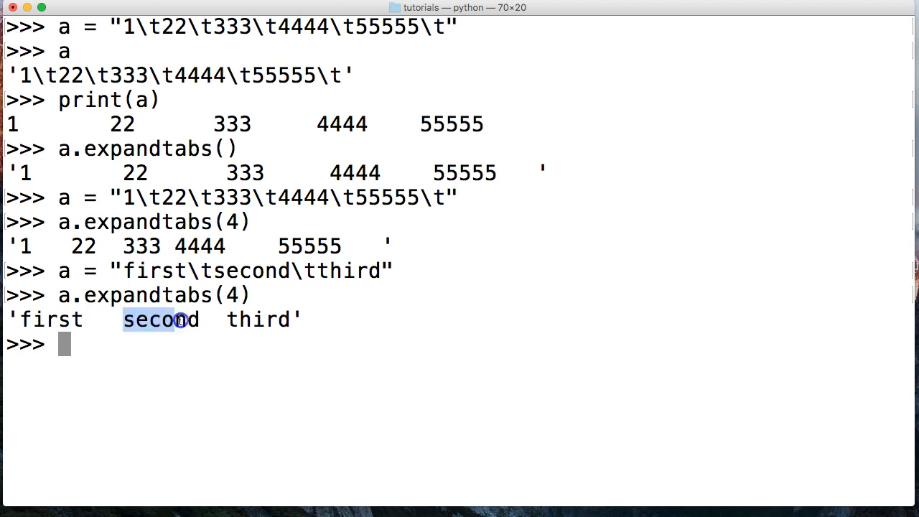